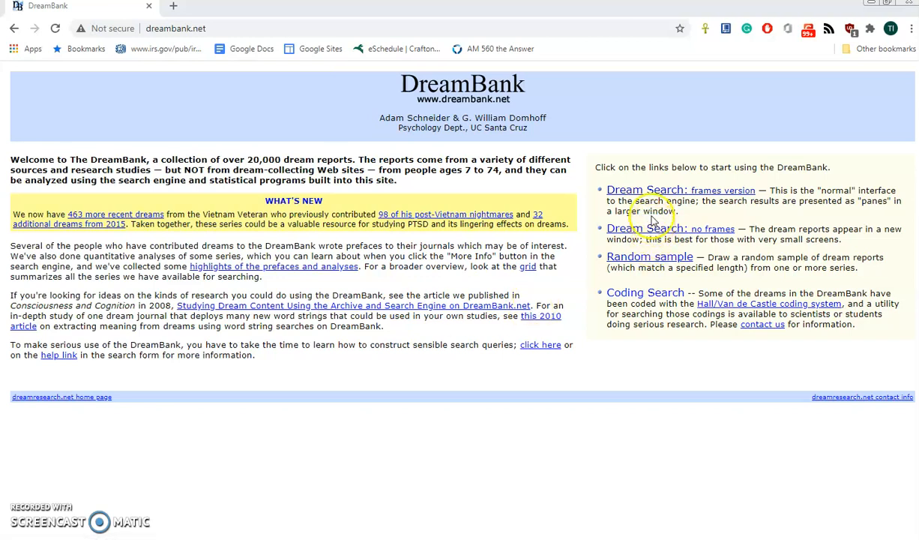
mouse_move(649, 196)
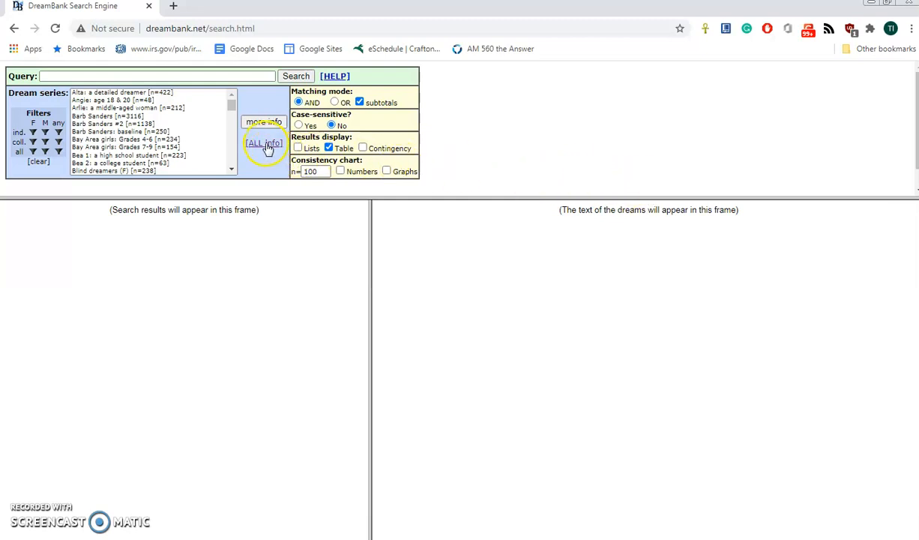
- From the frames search engine, open the [ALL info] overview of every dream series
click(262, 143)
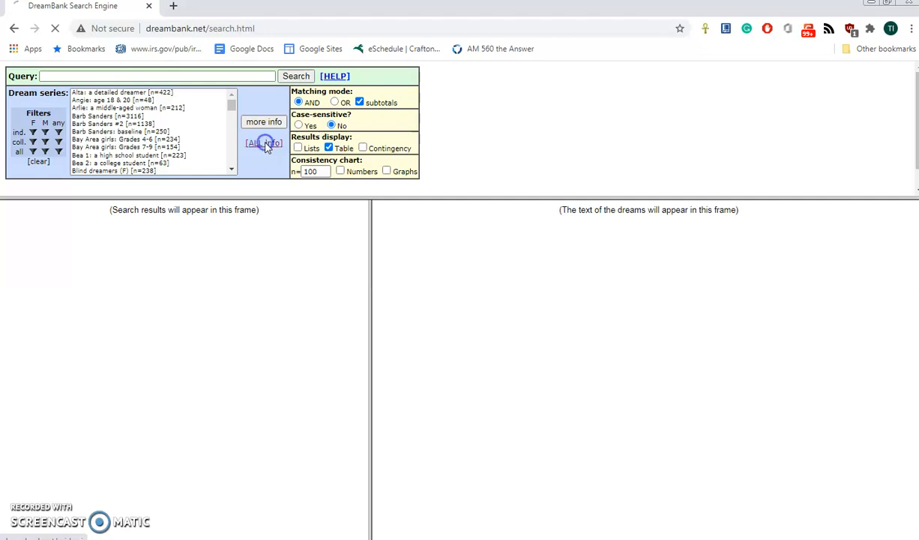
- Tick Bay Area girls Grades 7-9 and Grades 4-6 in the series table, then search them
click(263, 143)
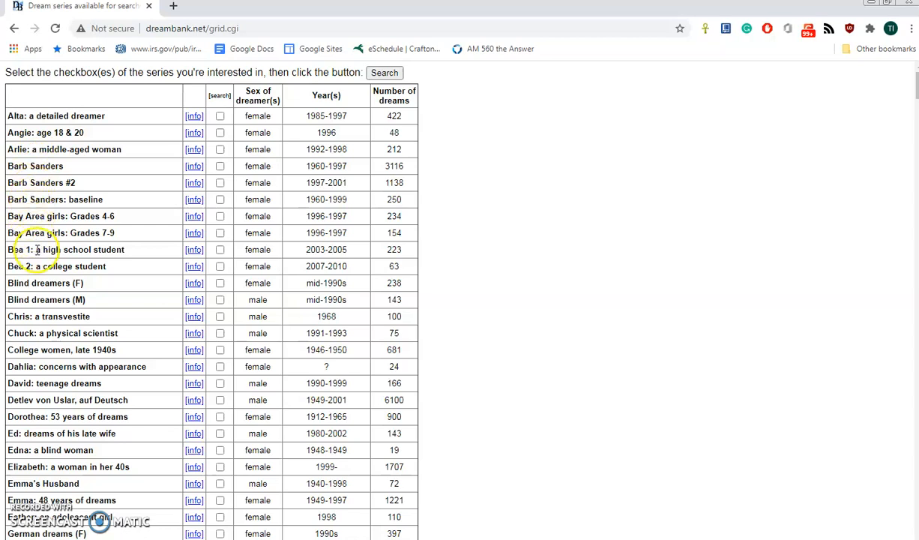
mouse_move(39, 262)
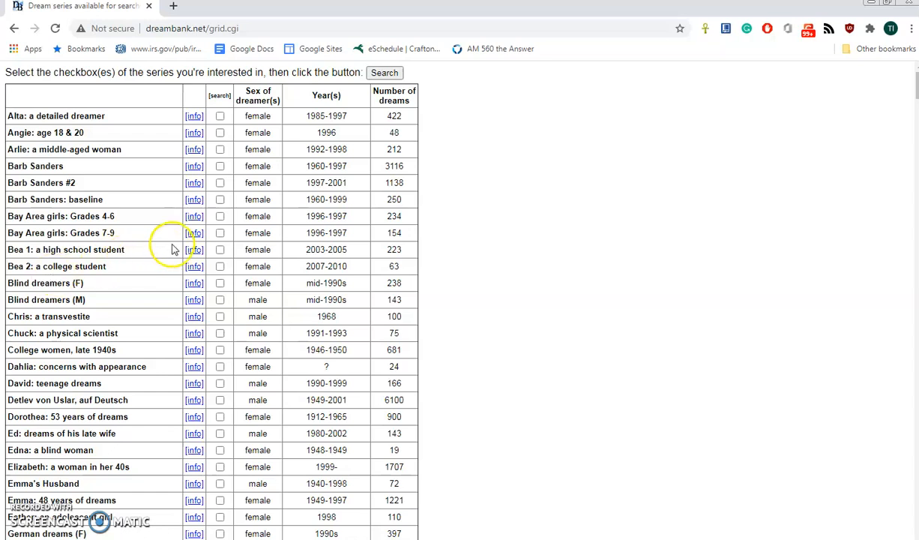
mouse_move(83, 232)
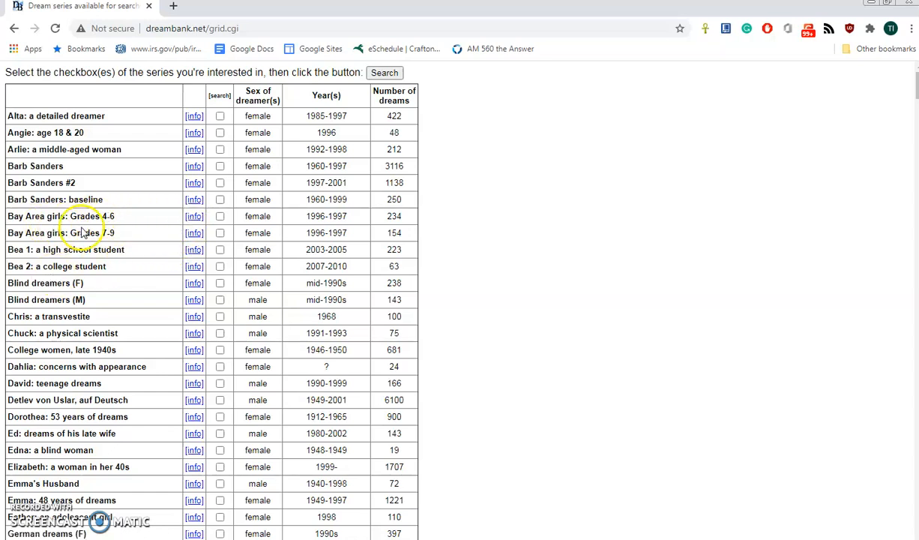
mouse_move(111, 230)
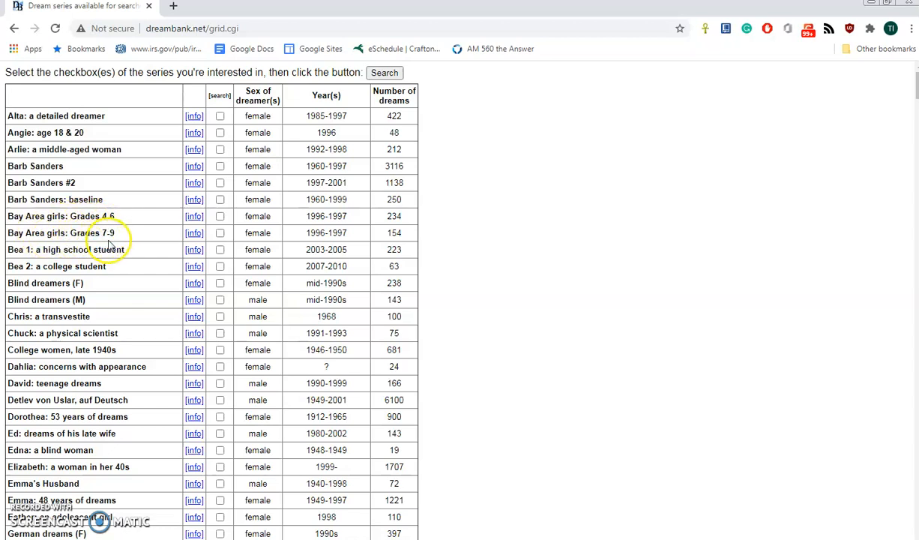
click(220, 233)
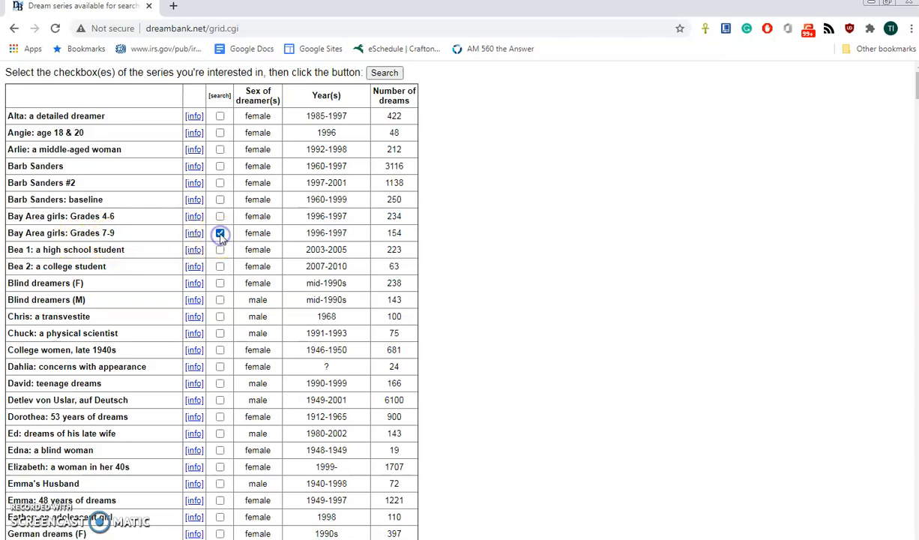
click(219, 216)
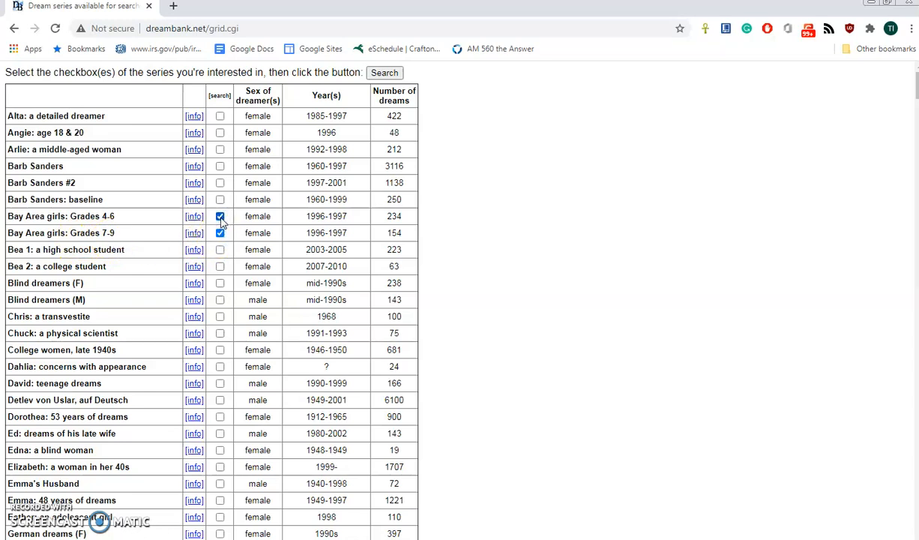
click(384, 72)
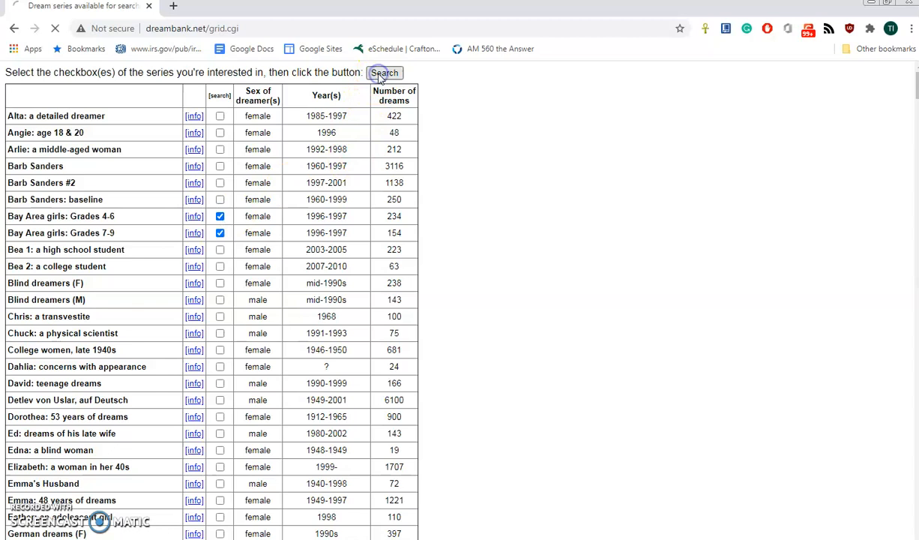
- Enter 'father' as the query for the two Bay Area girls series
click(385, 73)
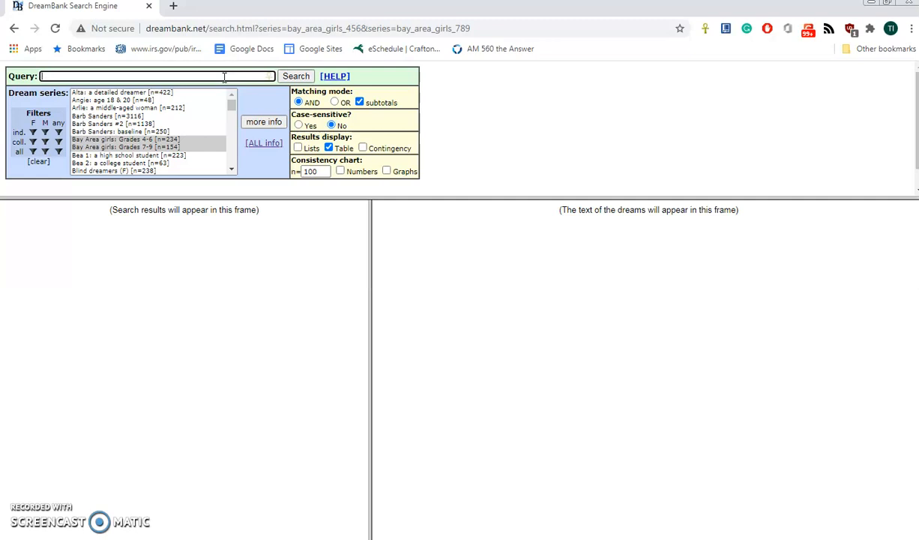
text(father)
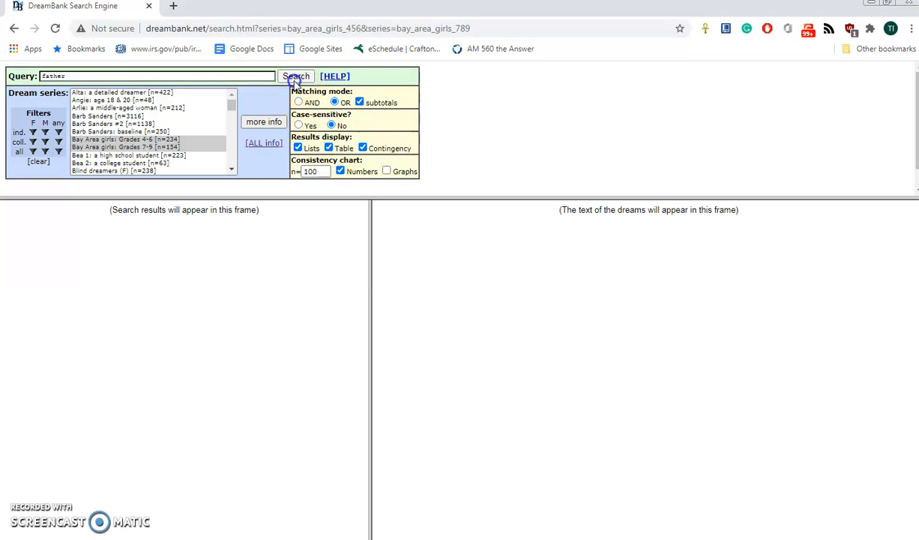
- Run the 'father' search, returning 7 of 388 dreams (3 in Grades 4-6, 4 in 7-9)
click(296, 76)
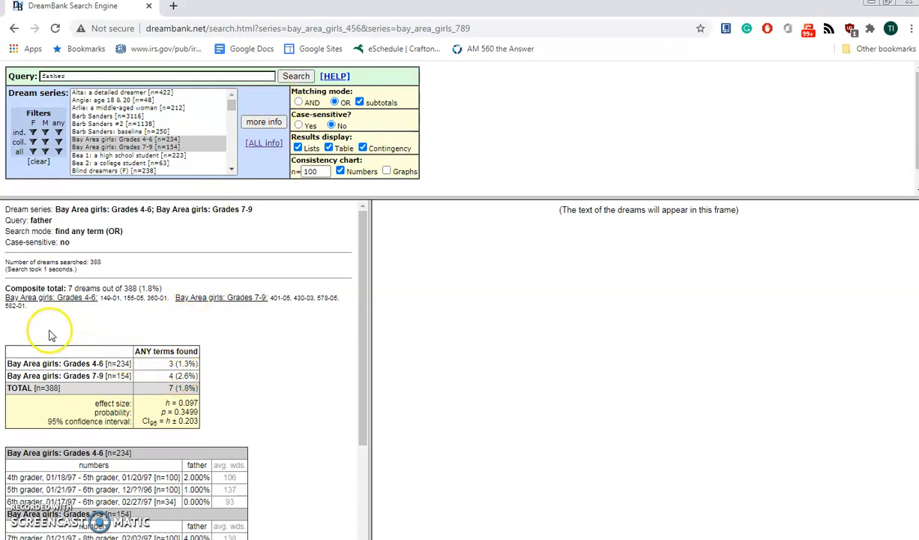
mouse_move(206, 433)
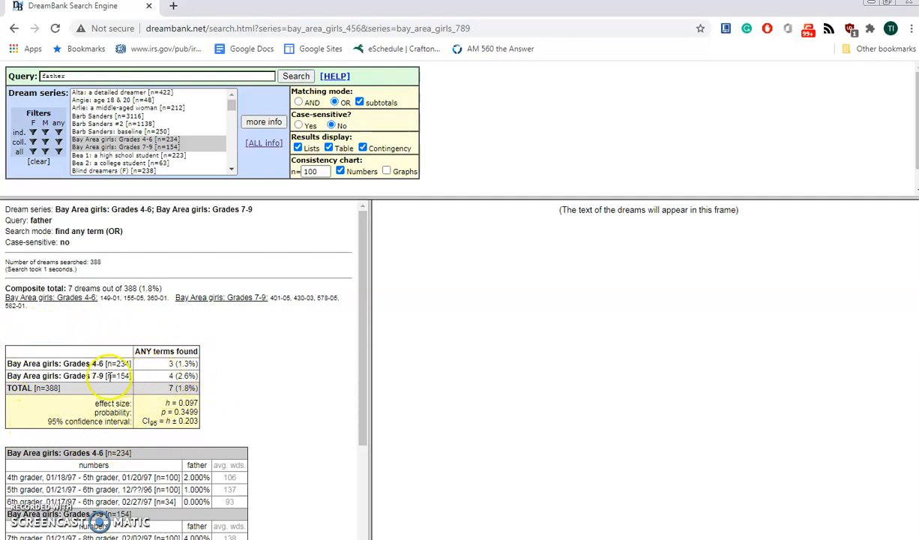
mouse_move(170, 383)
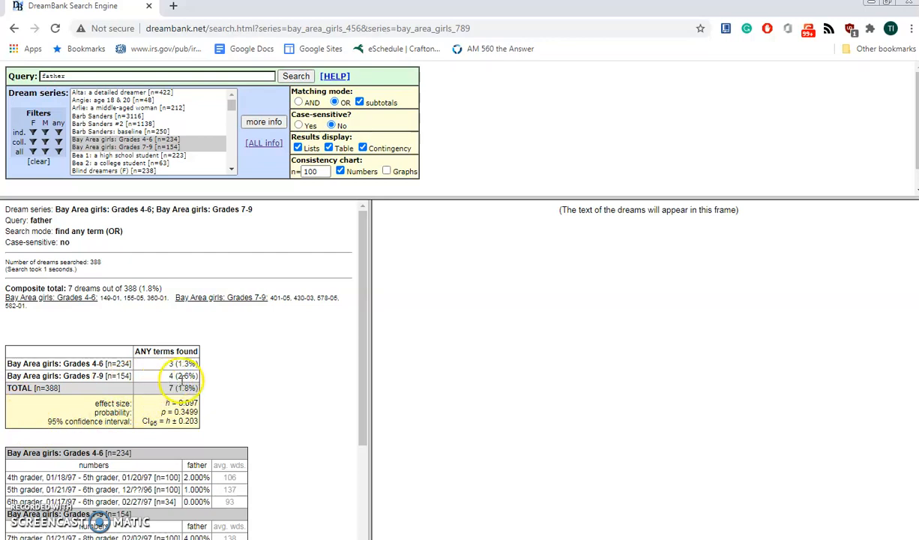
mouse_move(200, 387)
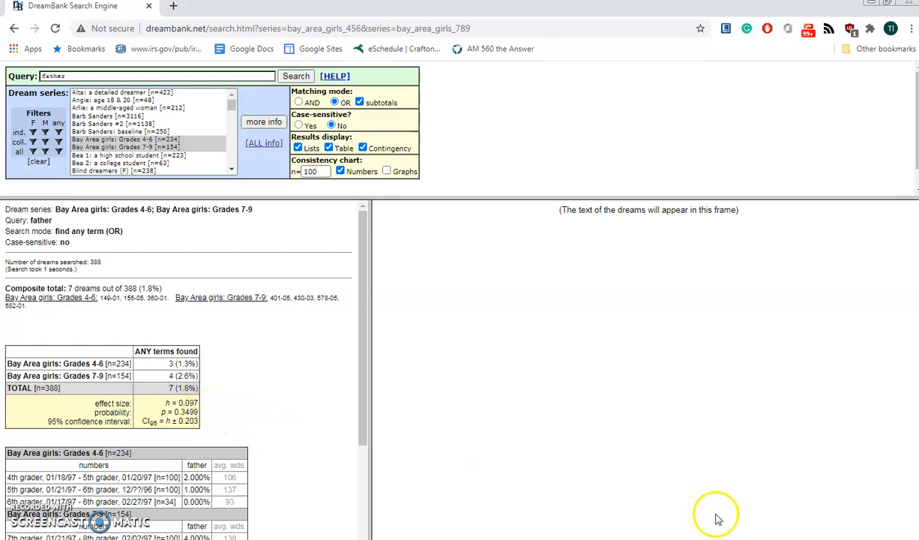
mouse_move(622, 461)
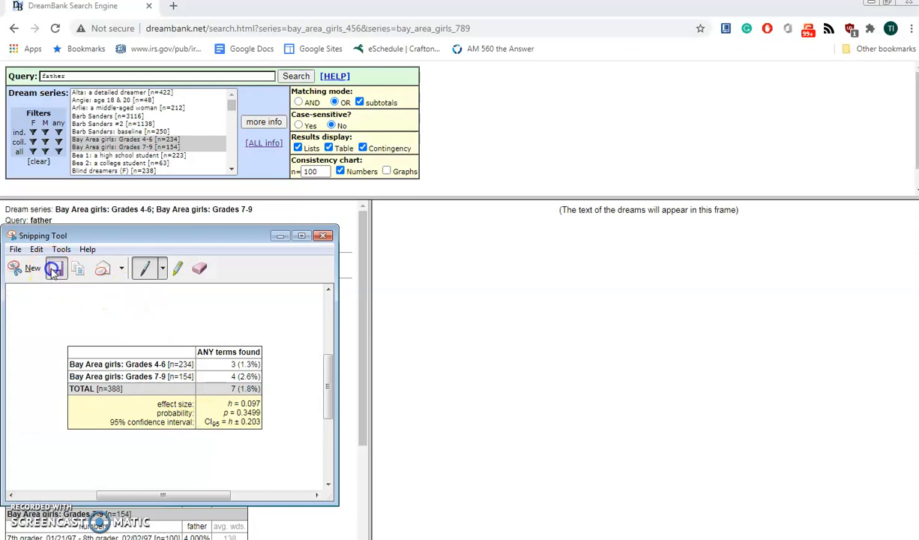
- Save the results snip as GirlsFatherDreams on F: and close Snipping Tool
click(56, 267)
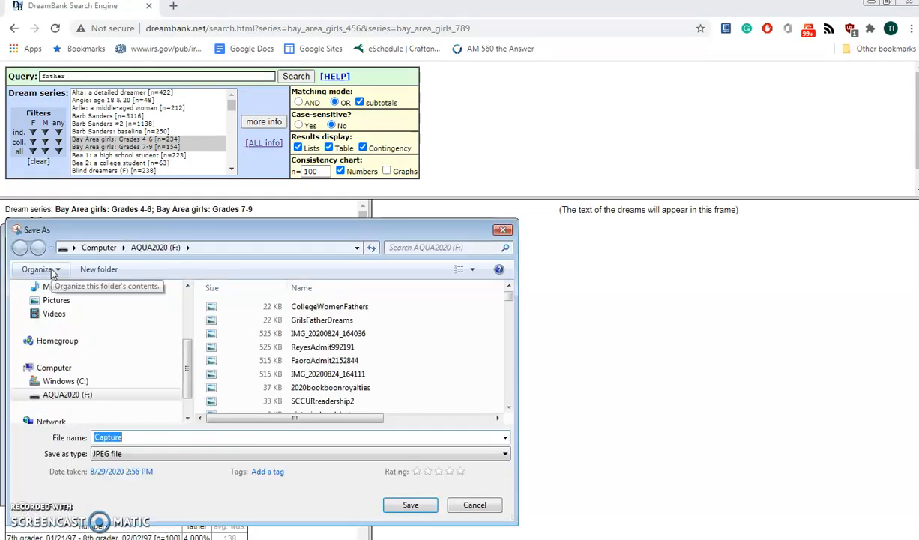
text(GirlsFatherDreams)
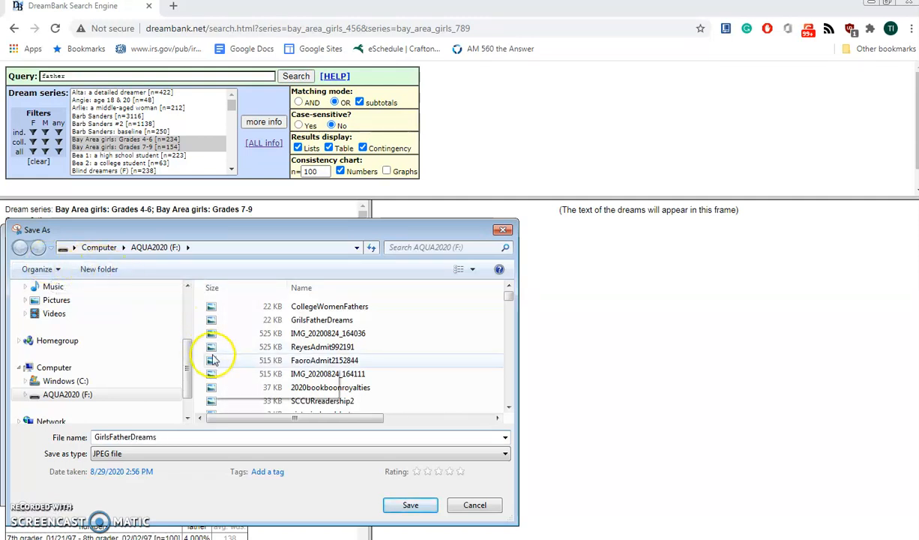
click(409, 505)
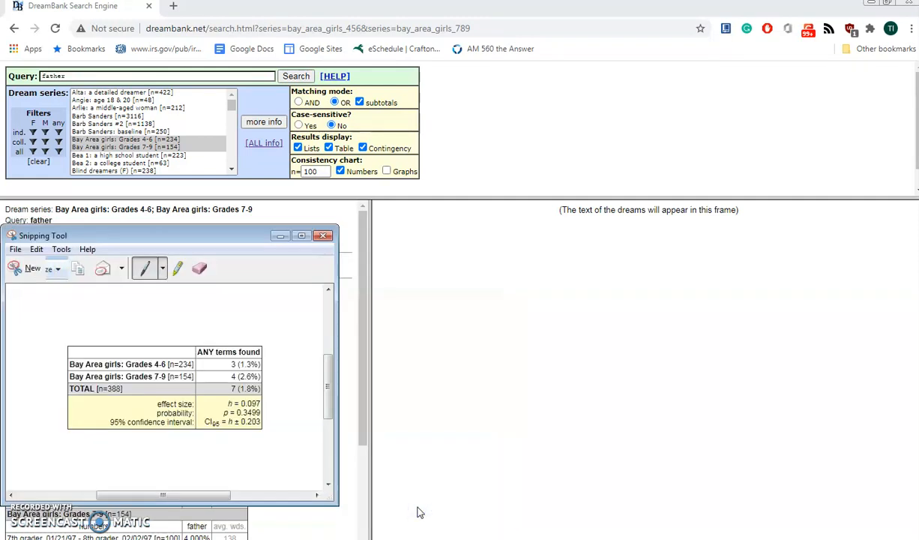
mouse_move(323, 235)
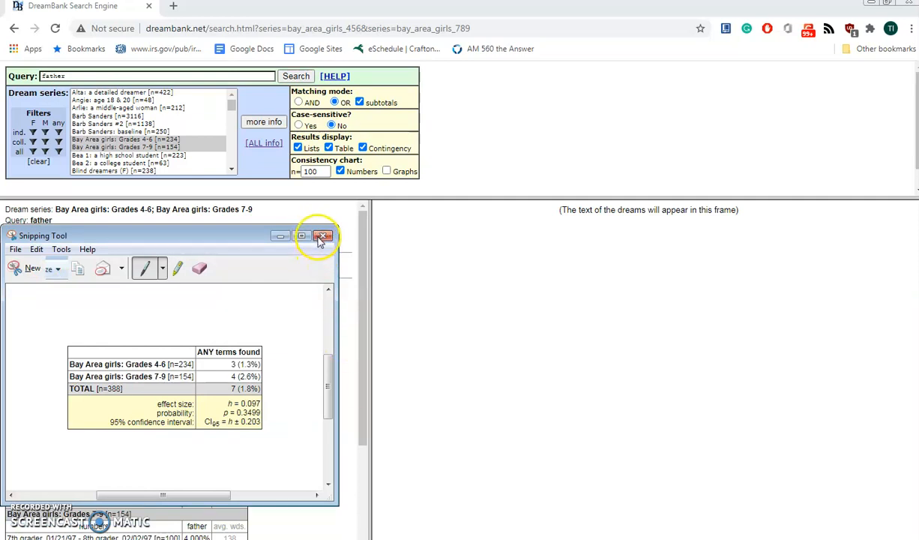
click(320, 235)
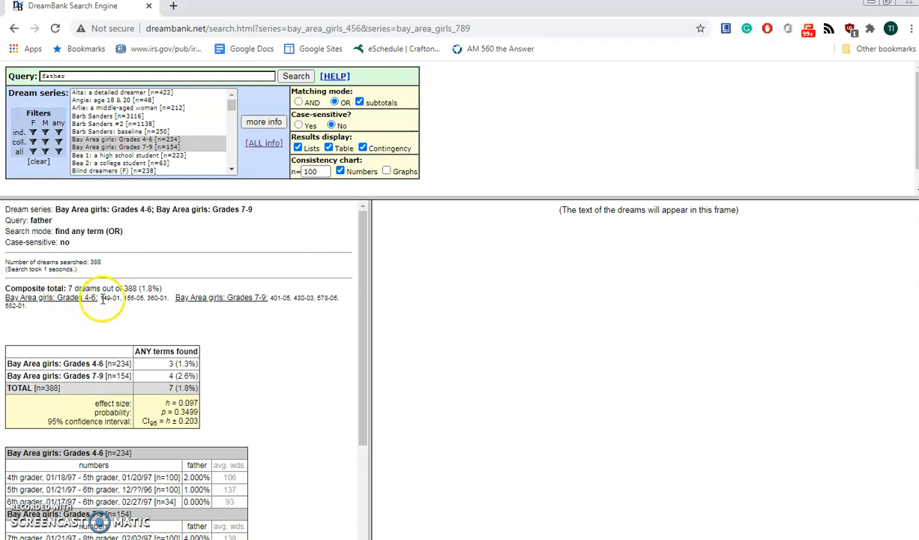
mouse_move(359, 307)
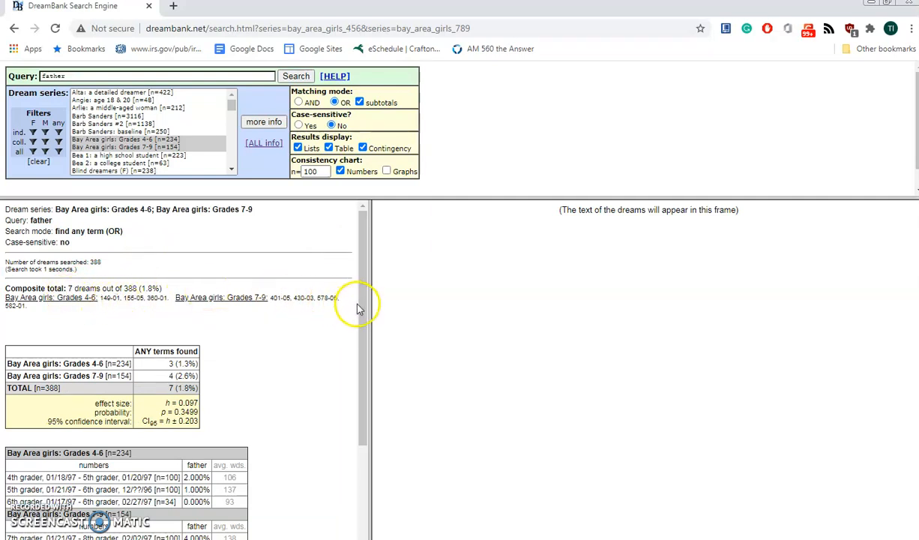
- Show the seven 'father' dreams abbreviated with highlighted terms and scroll through them
scroll(down, 3)
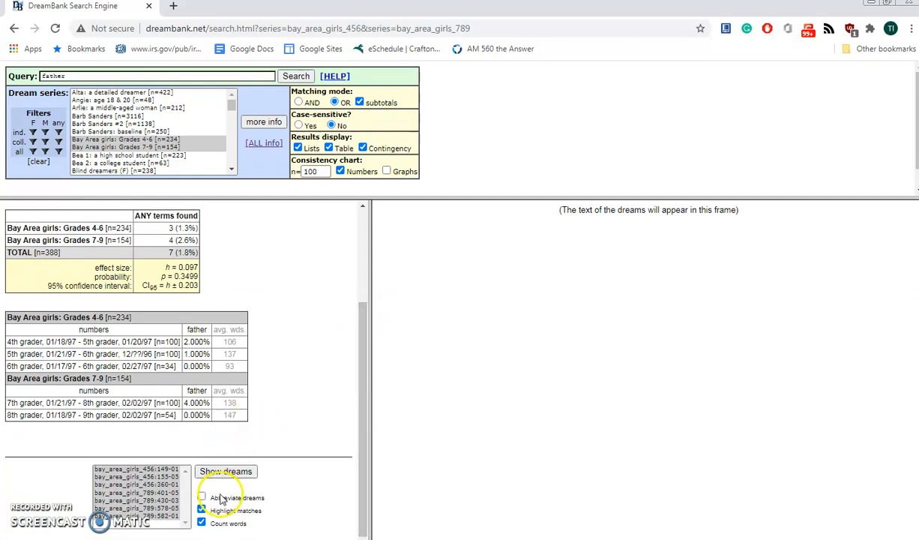
click(203, 498)
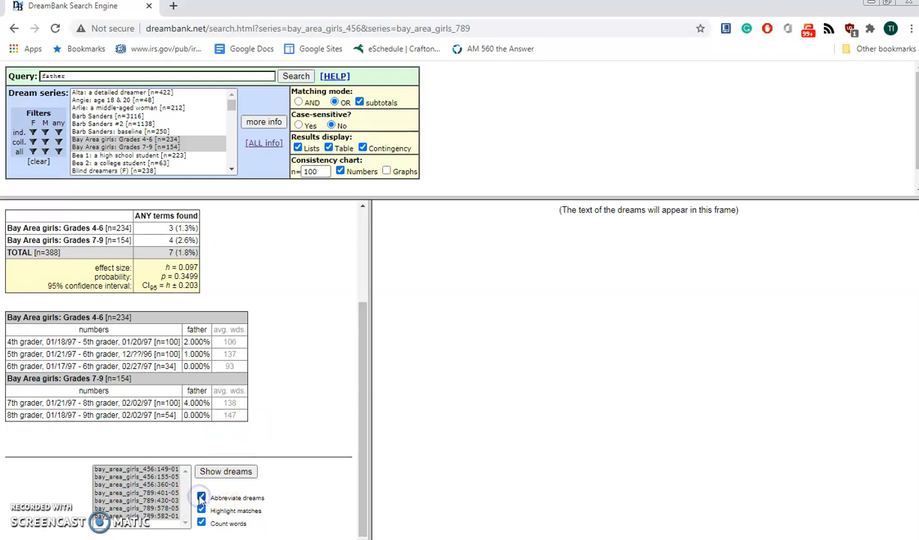
click(230, 472)
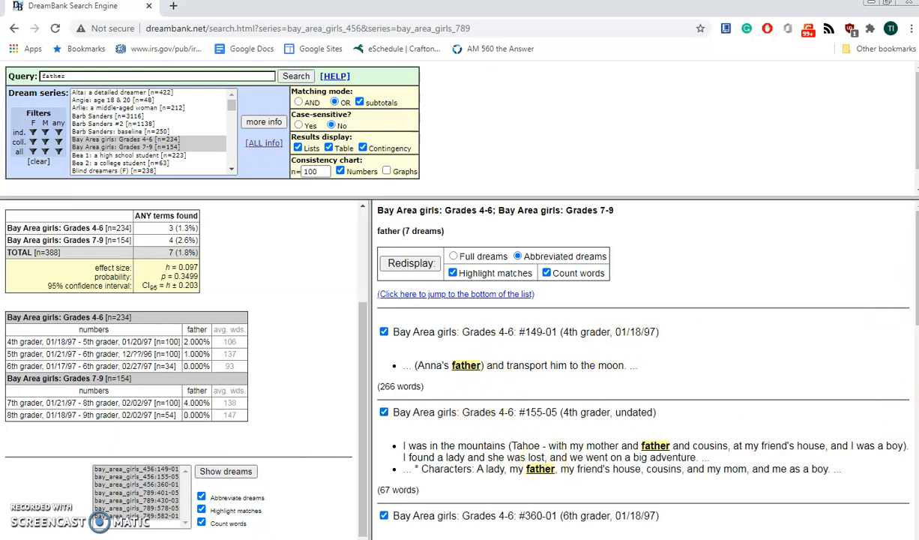
scroll(down, 3)
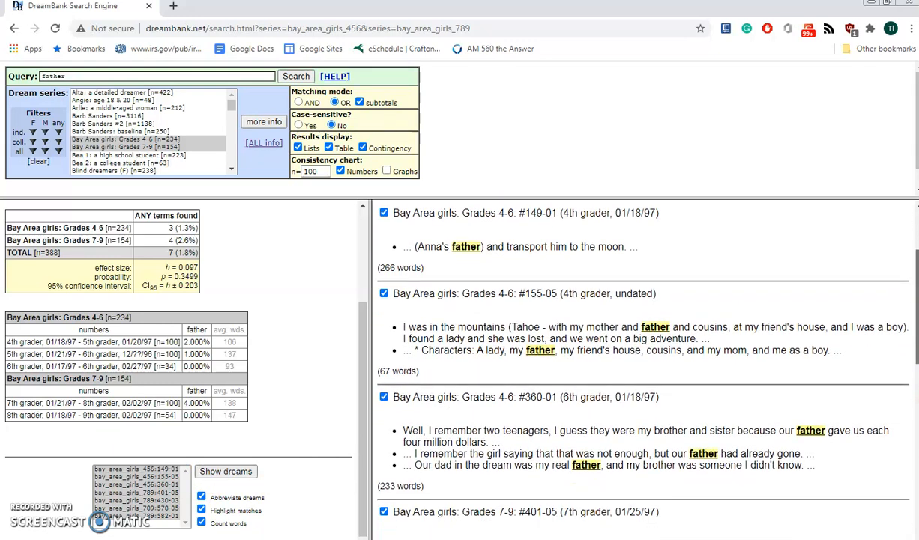
scroll(down, 3)
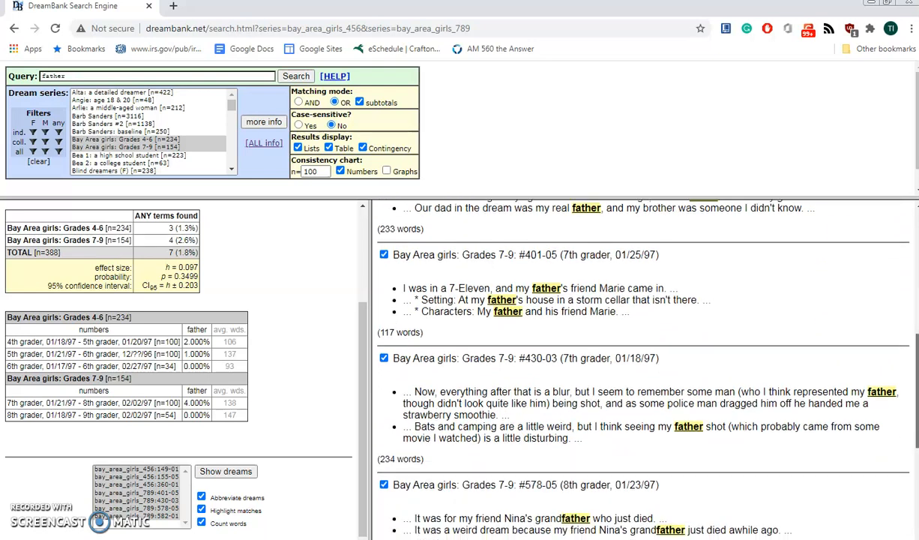
scroll(down, 3)
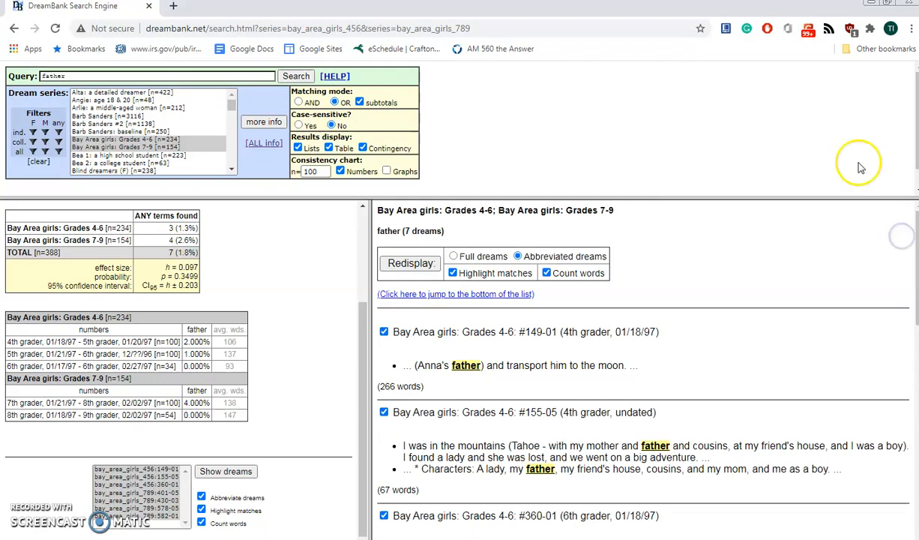
mouse_move(861, 166)
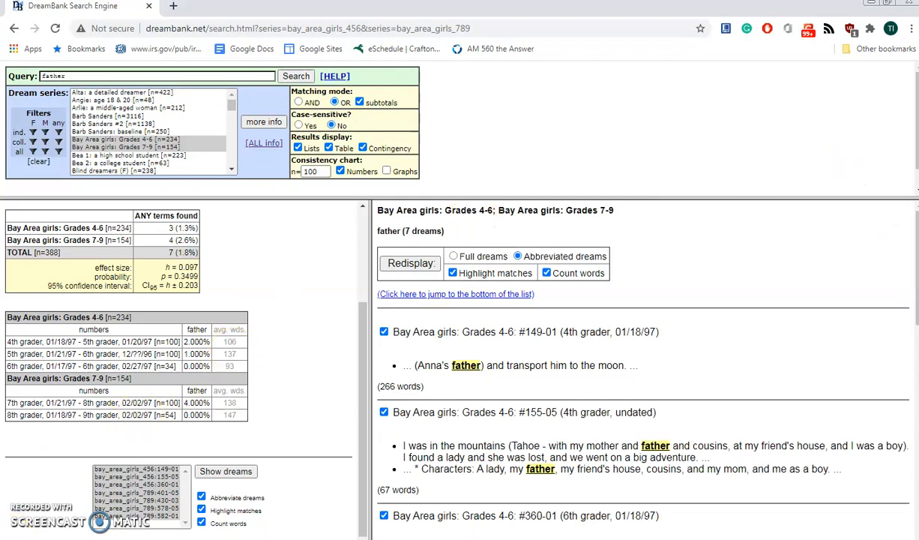